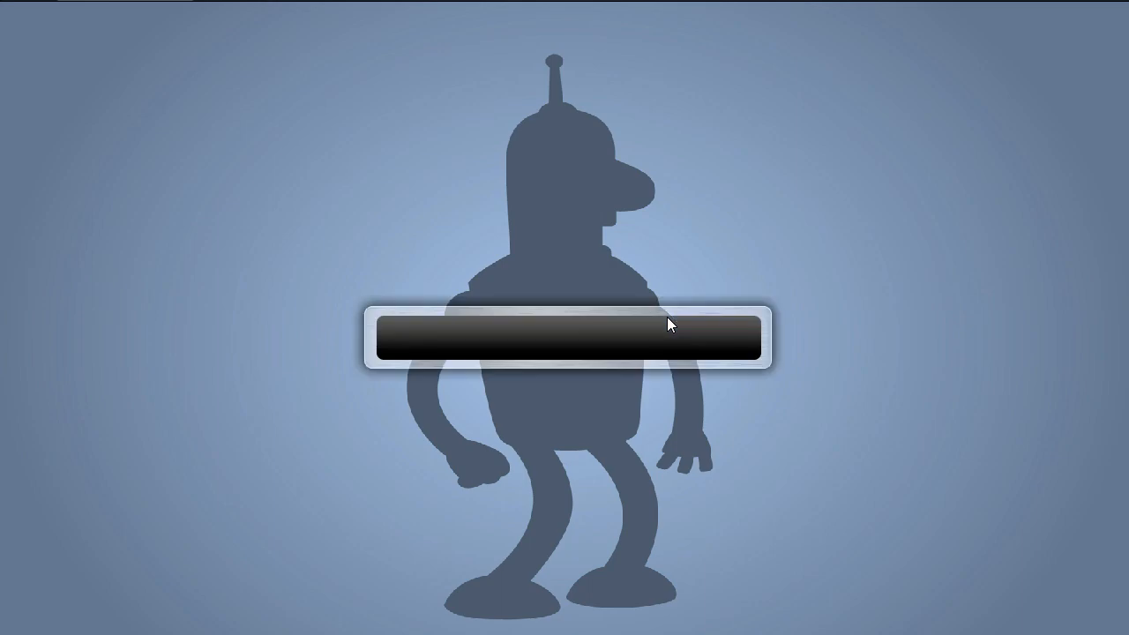
- Find Firefox and Opera by their first letters, then launch Google with 'googl'
text(f)
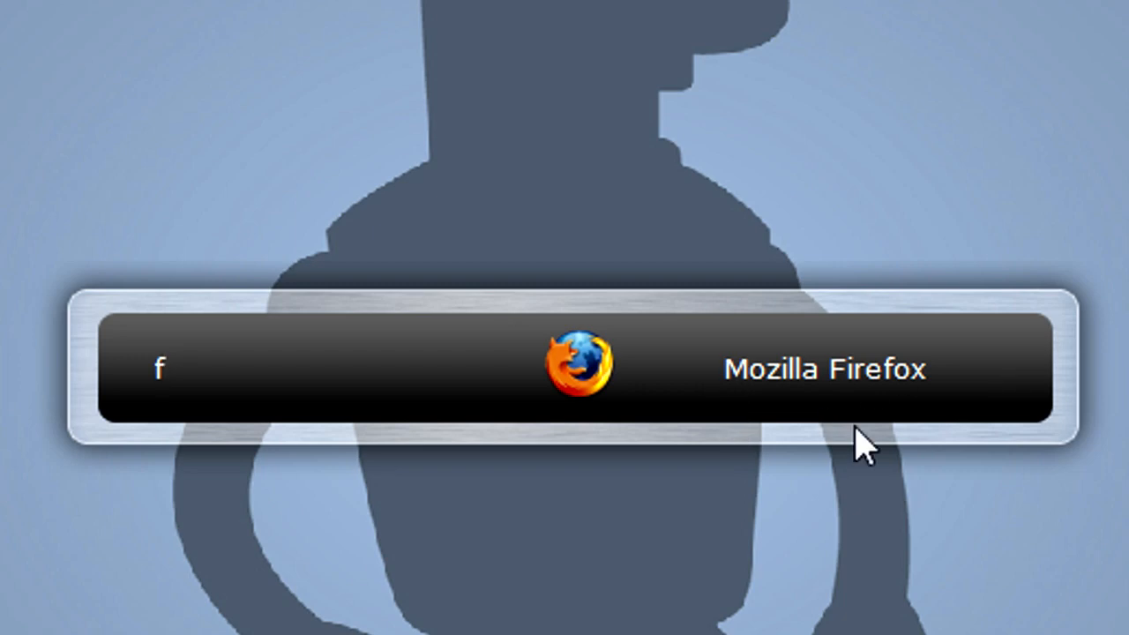
text(op)
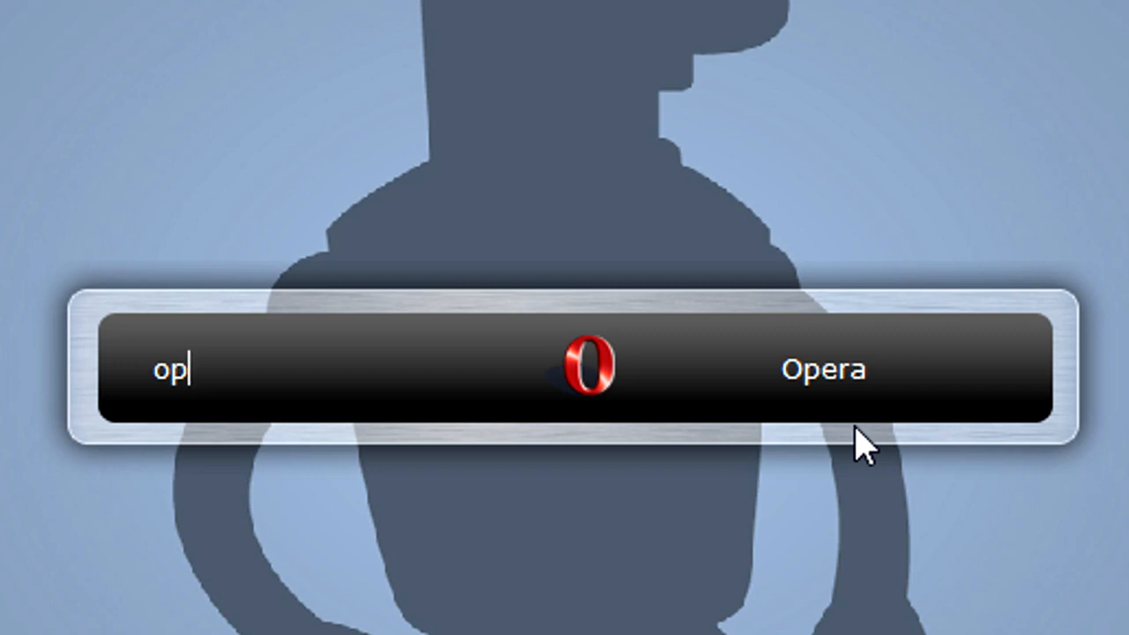
text(google.co.uk/)
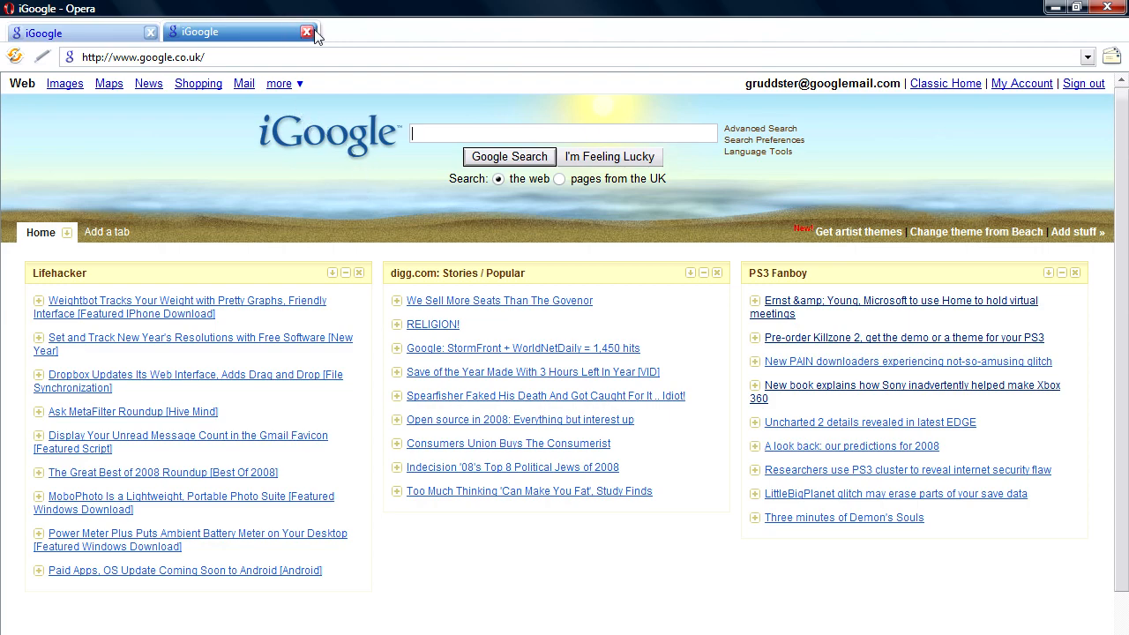
- Close the second iGoogle tab in Opera
click(306, 31)
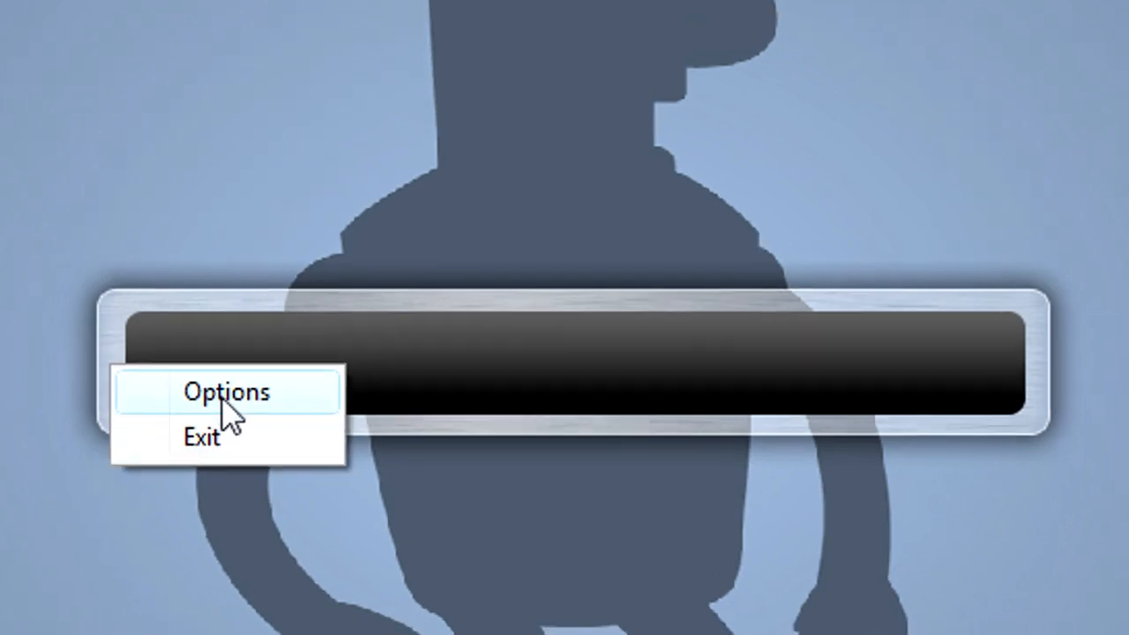
- Open Launchy's Options window on the General tab from the context menu
click(226, 393)
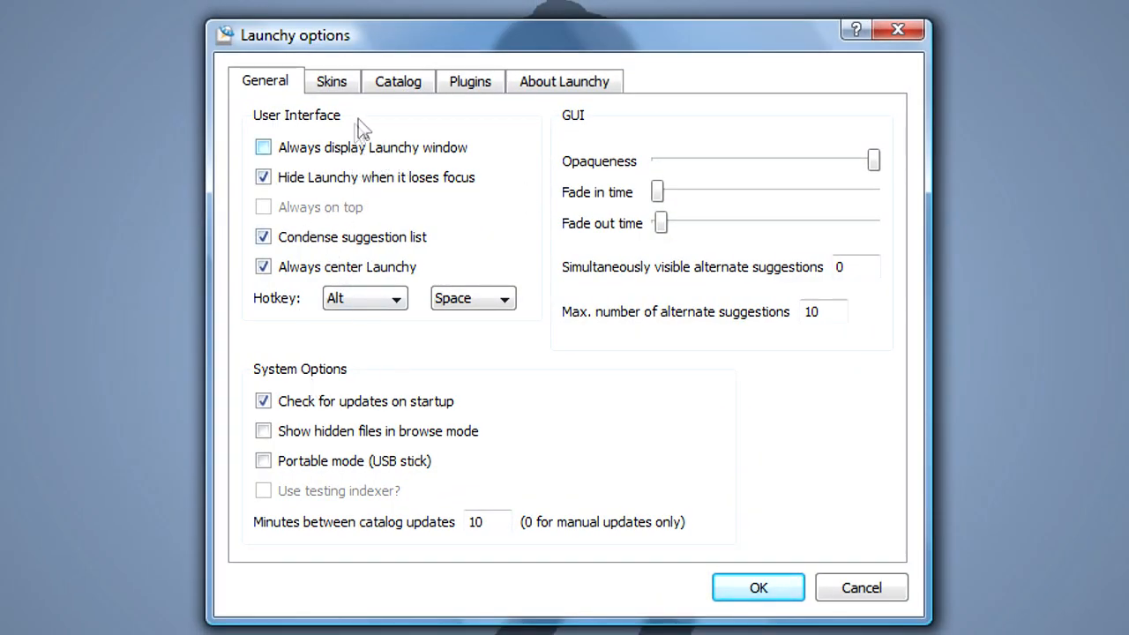
- Preview the Spotlight Wide, Quicksilver2 and Mercury skins, keeping Mercury, then move to Catalog
click(332, 81)
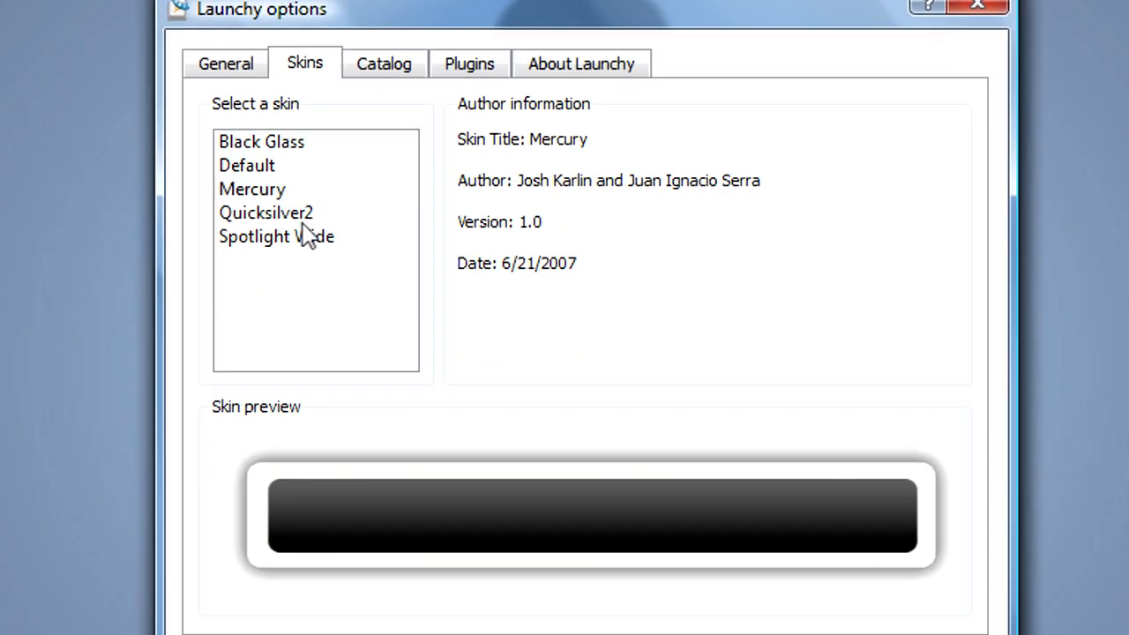
click(276, 236)
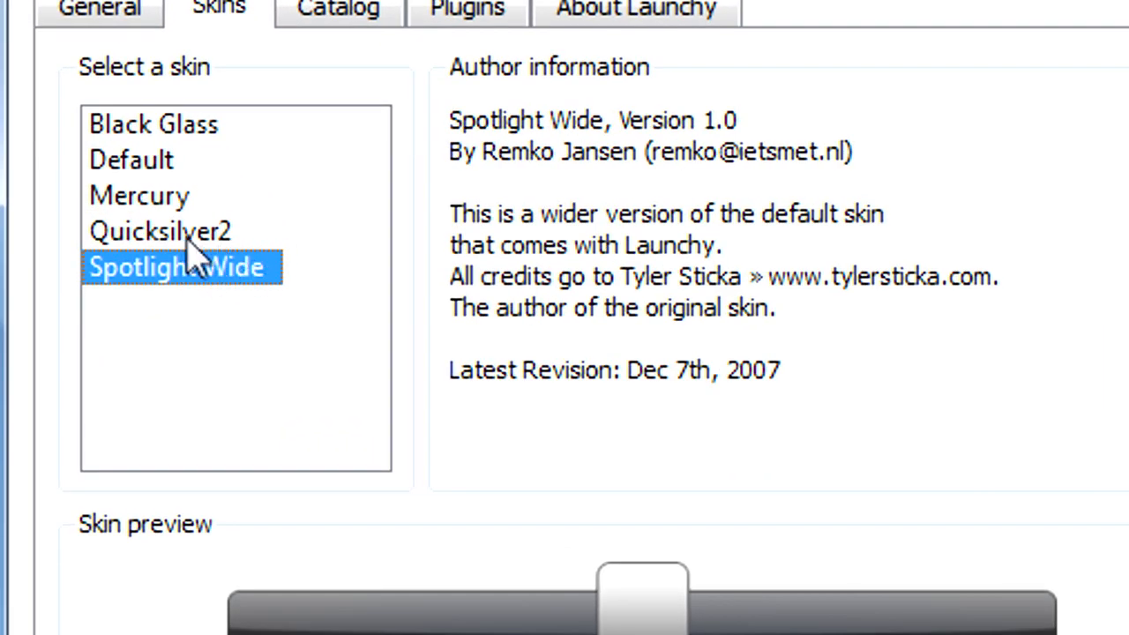
click(164, 232)
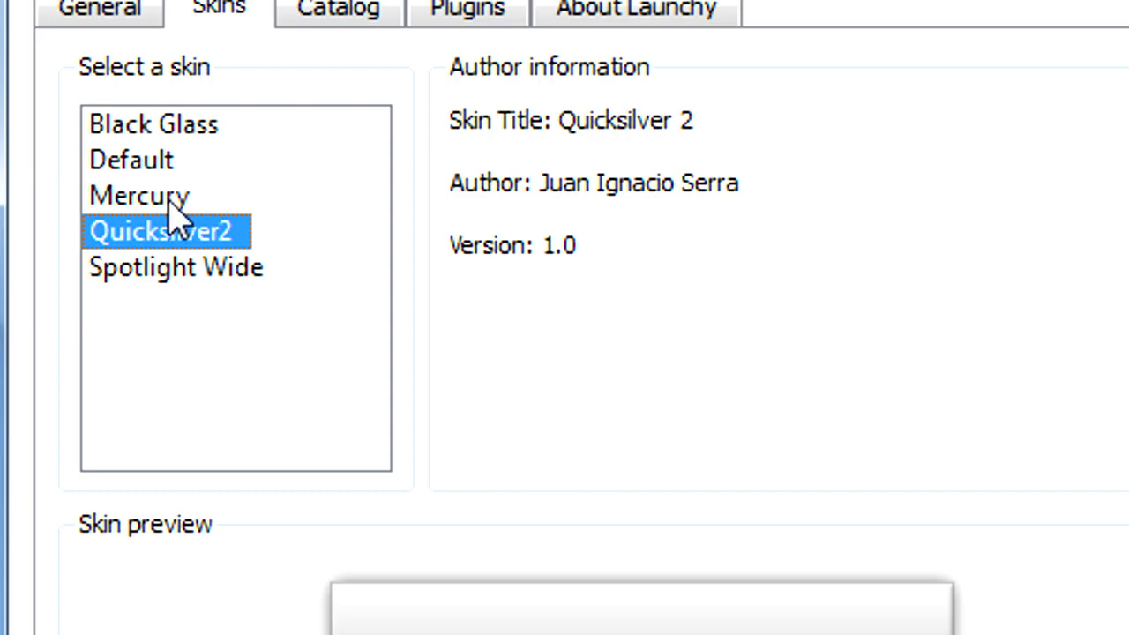
click(141, 195)
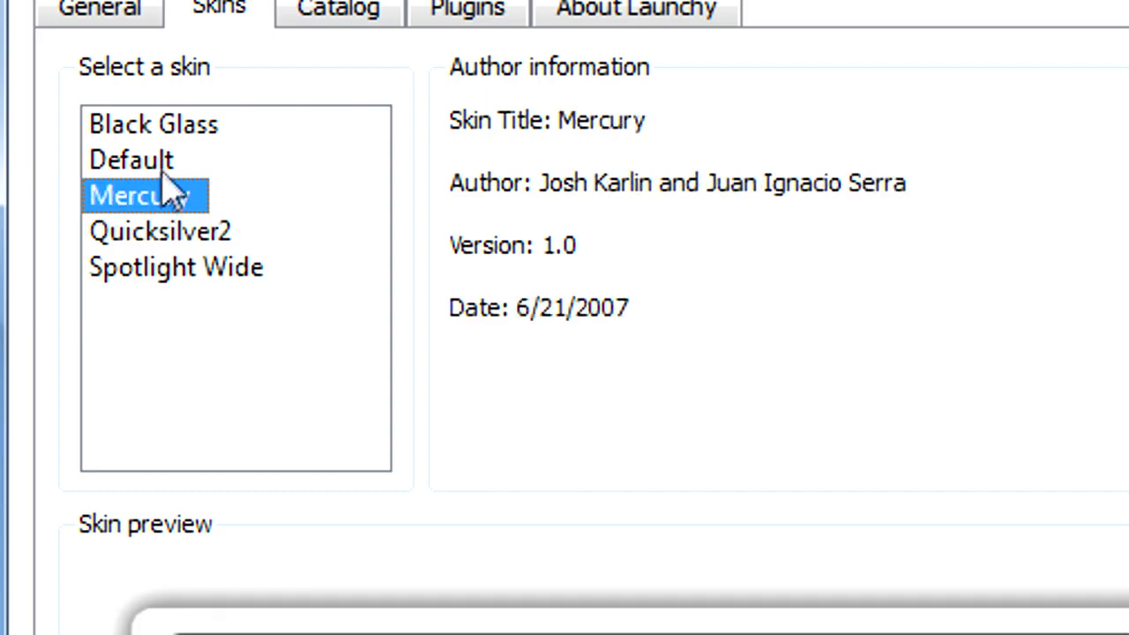
click(323, 2)
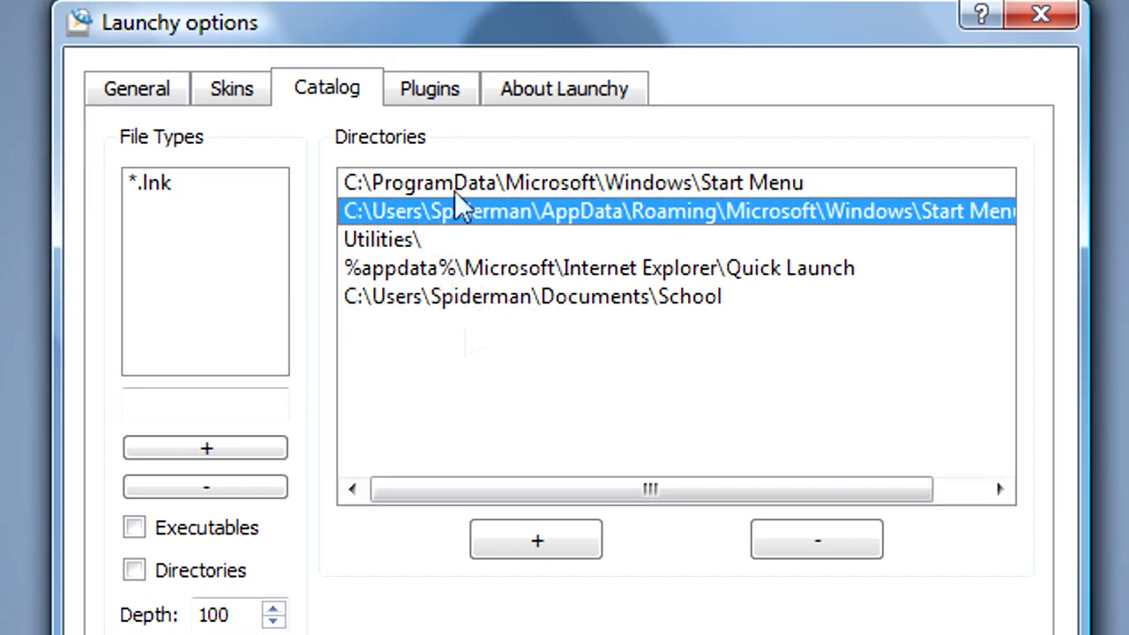
mouse_move(467, 335)
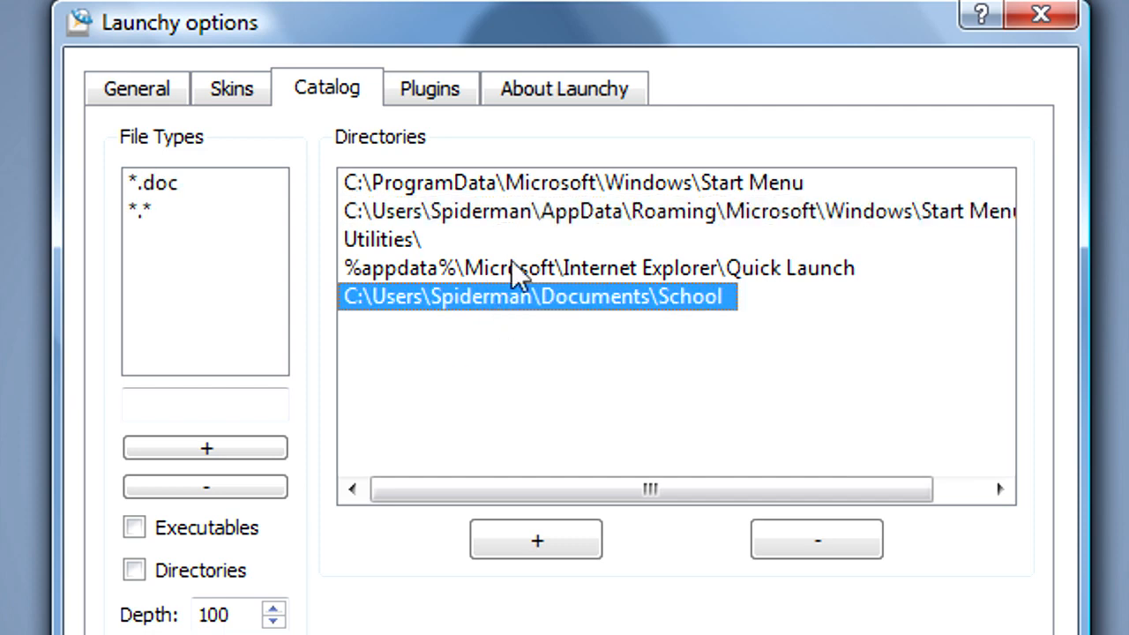
mouse_move(142, 207)
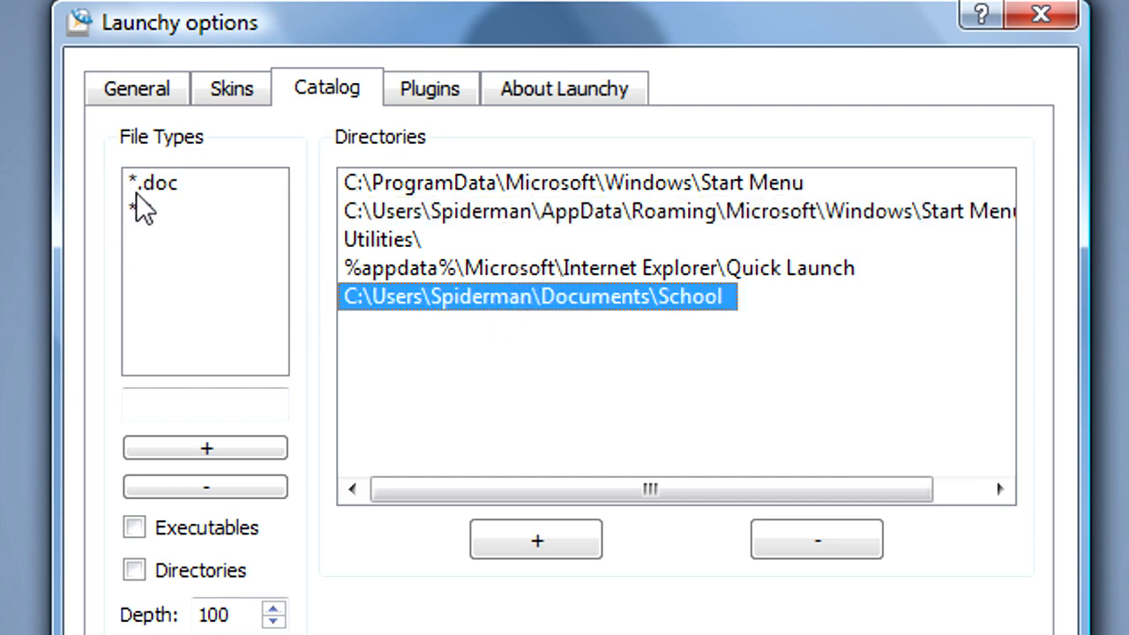
- Select the *.doc file type and School folder in the catalog, then show Plugins
click(153, 182)
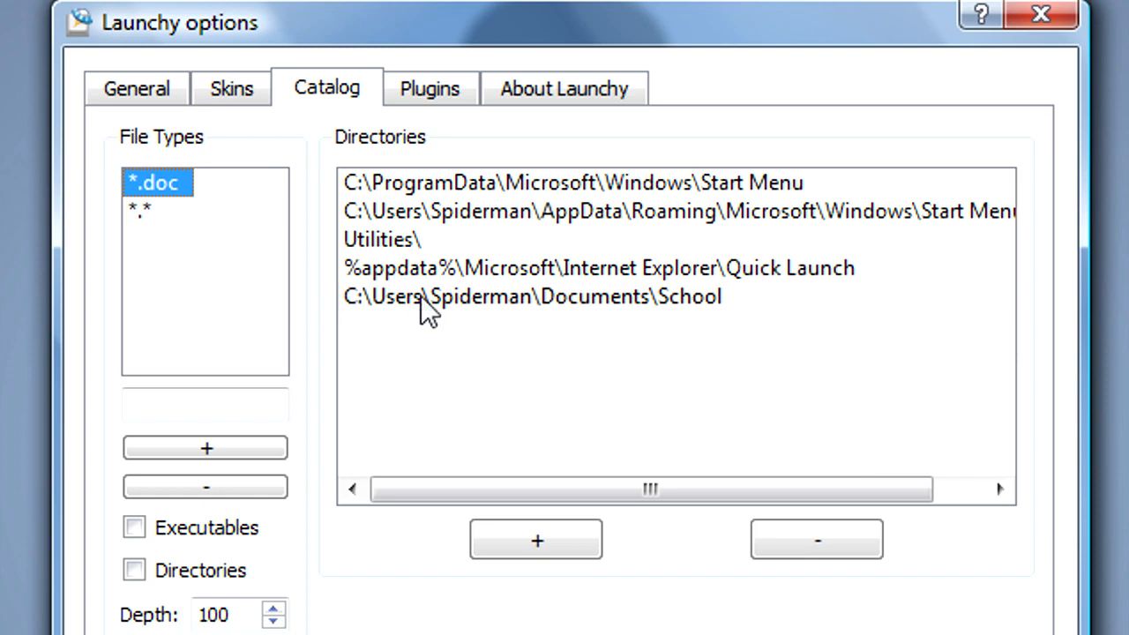
click(525, 296)
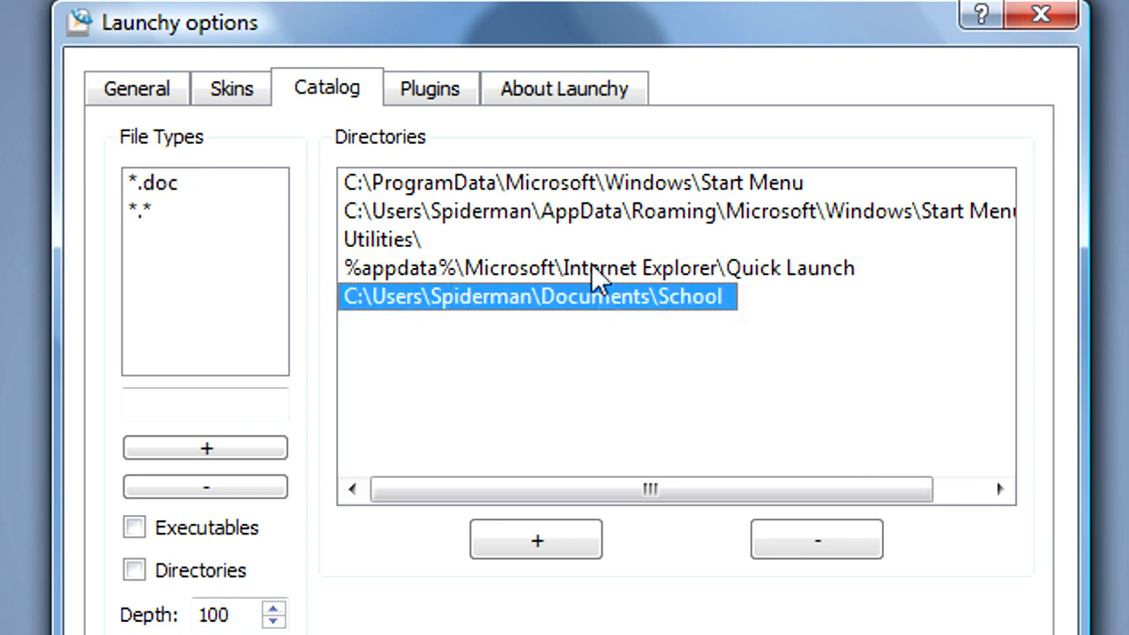
mouse_move(566, 240)
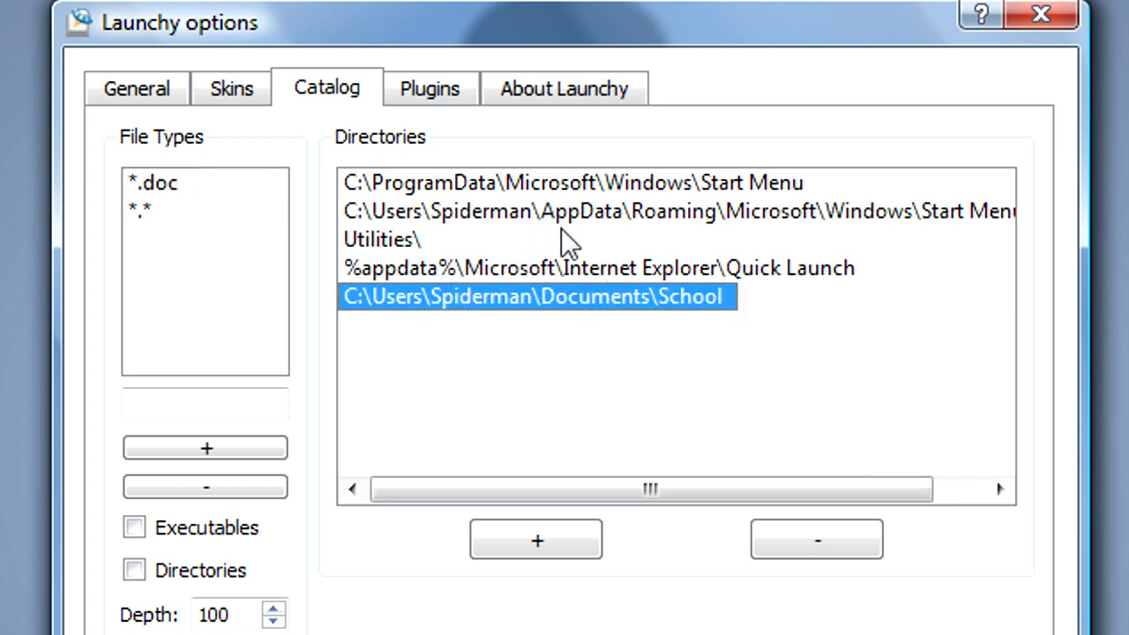
mouse_move(547, 300)
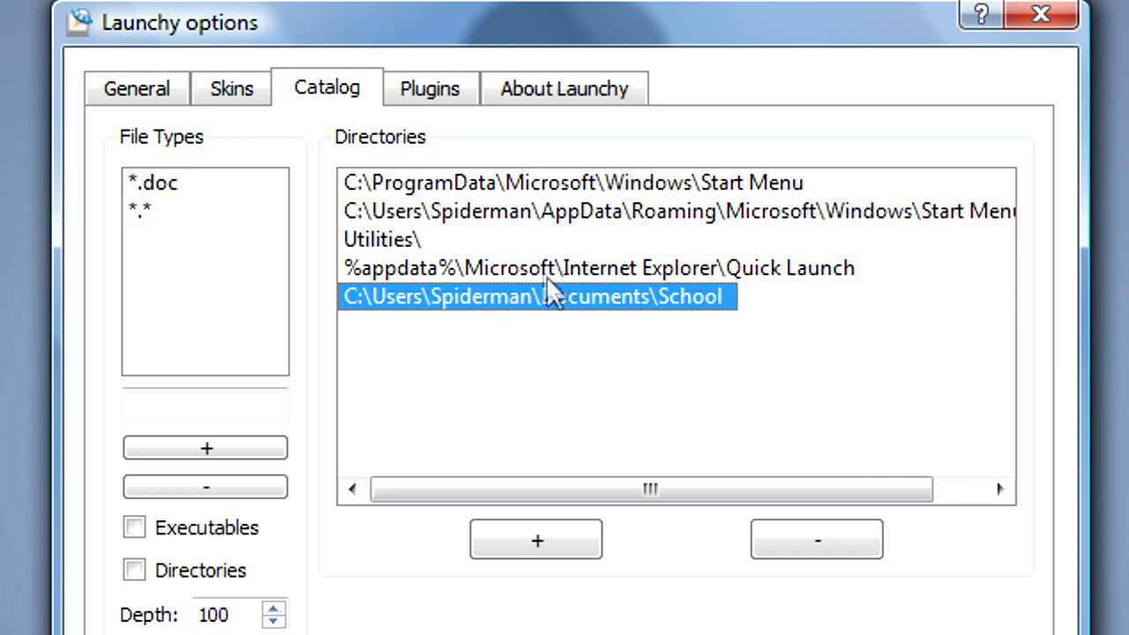
mouse_move(561, 363)
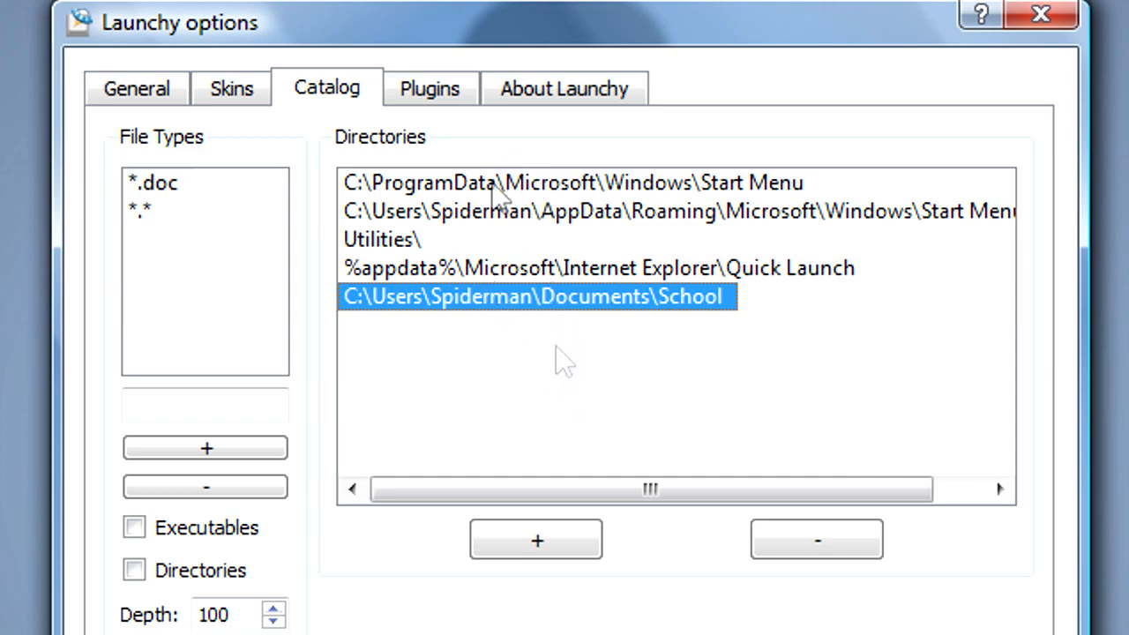
click(430, 87)
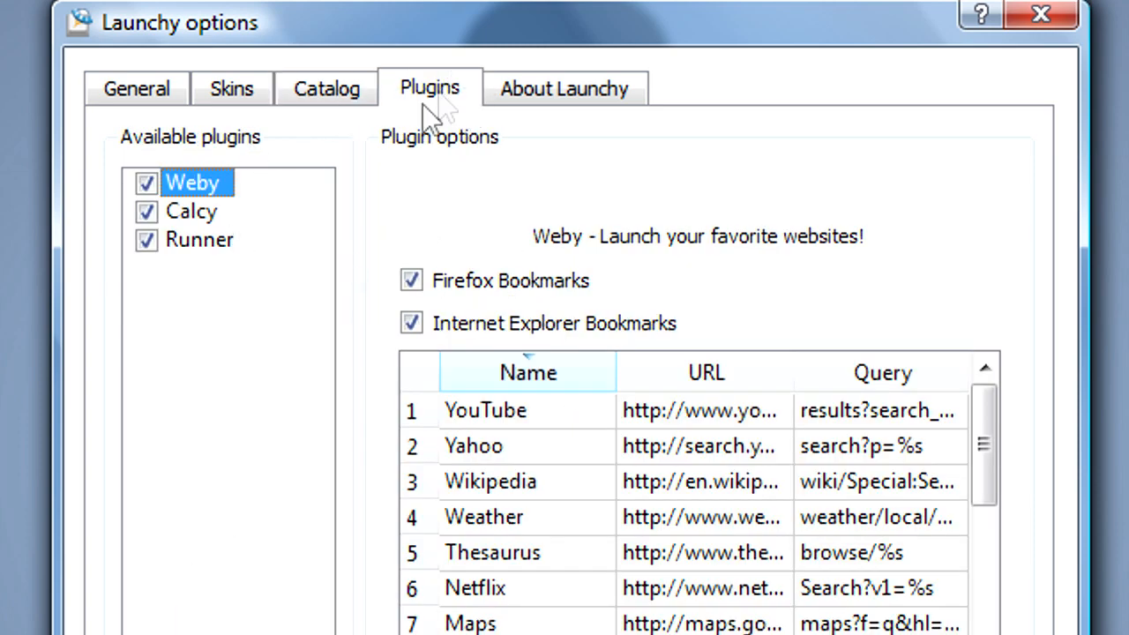
- Inspect the Calcy, Weby and Runner plugins, including Runner's cmd custom command
click(191, 211)
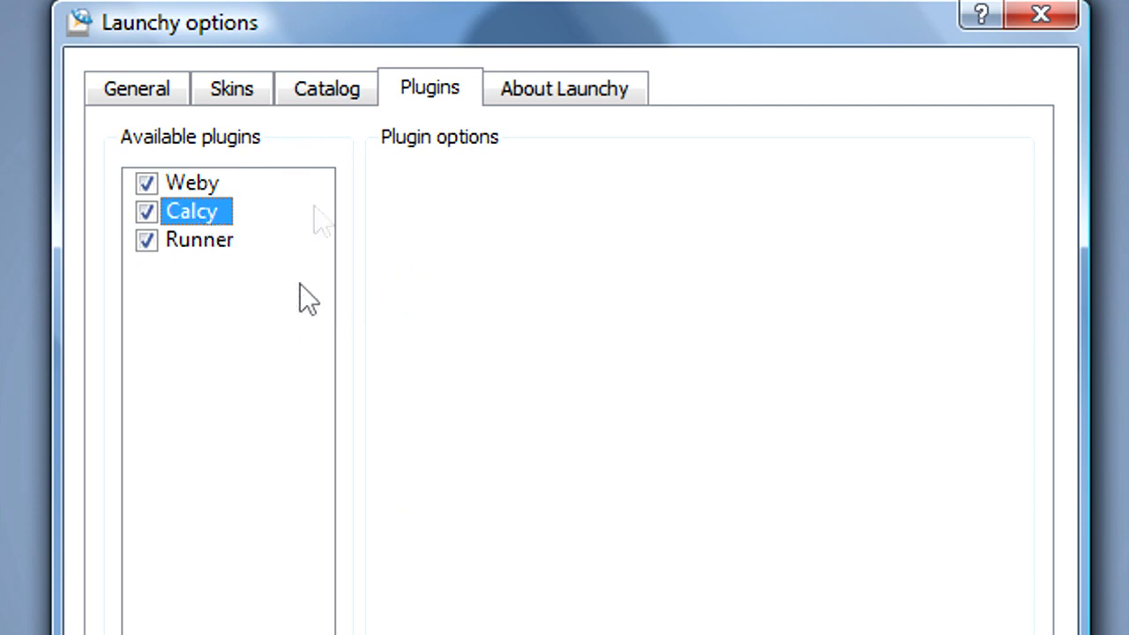
mouse_move(265, 278)
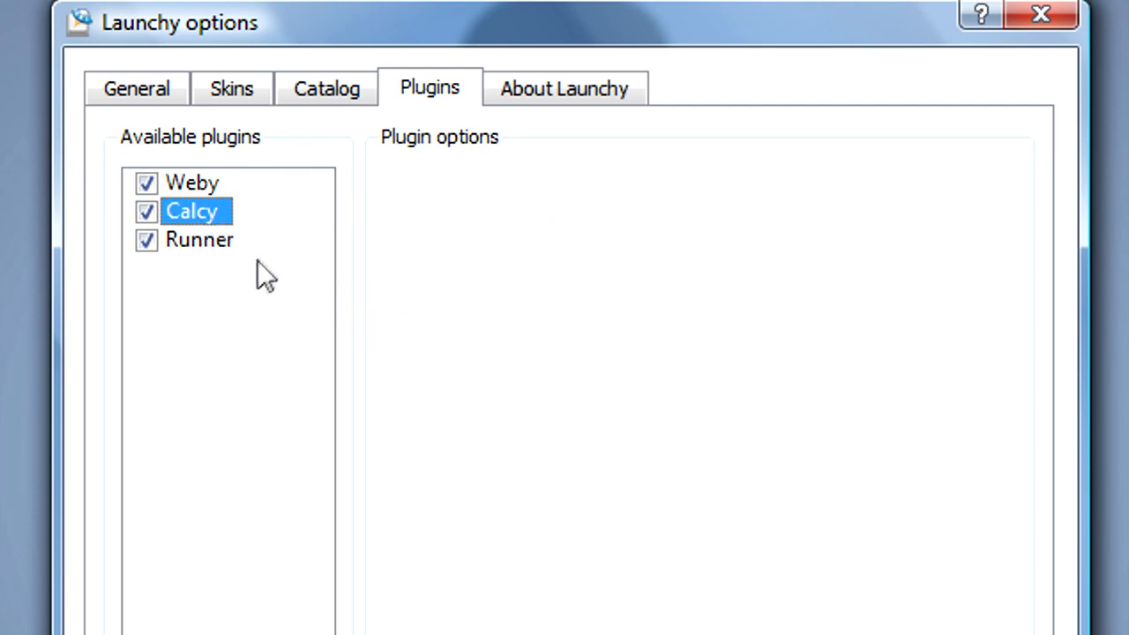
click(189, 183)
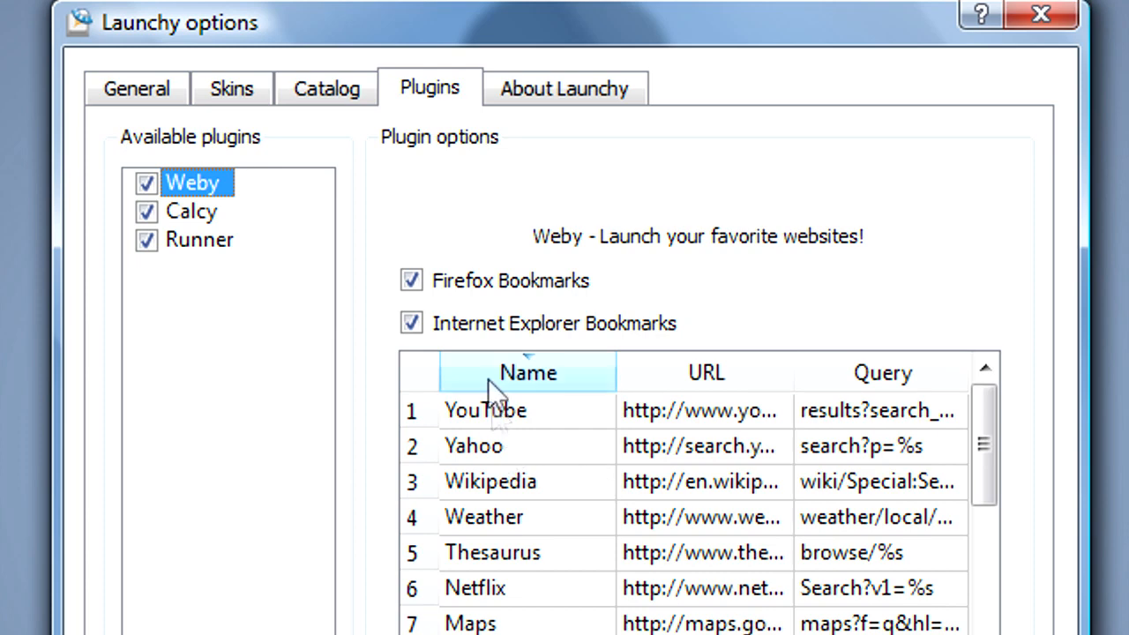
click(199, 239)
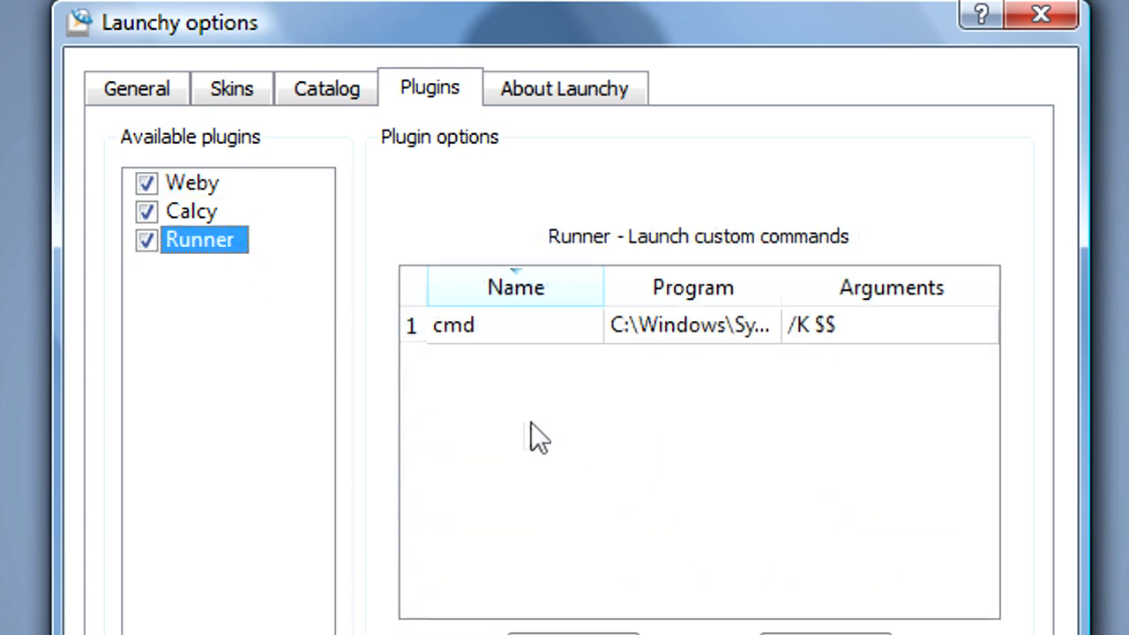
click(480, 325)
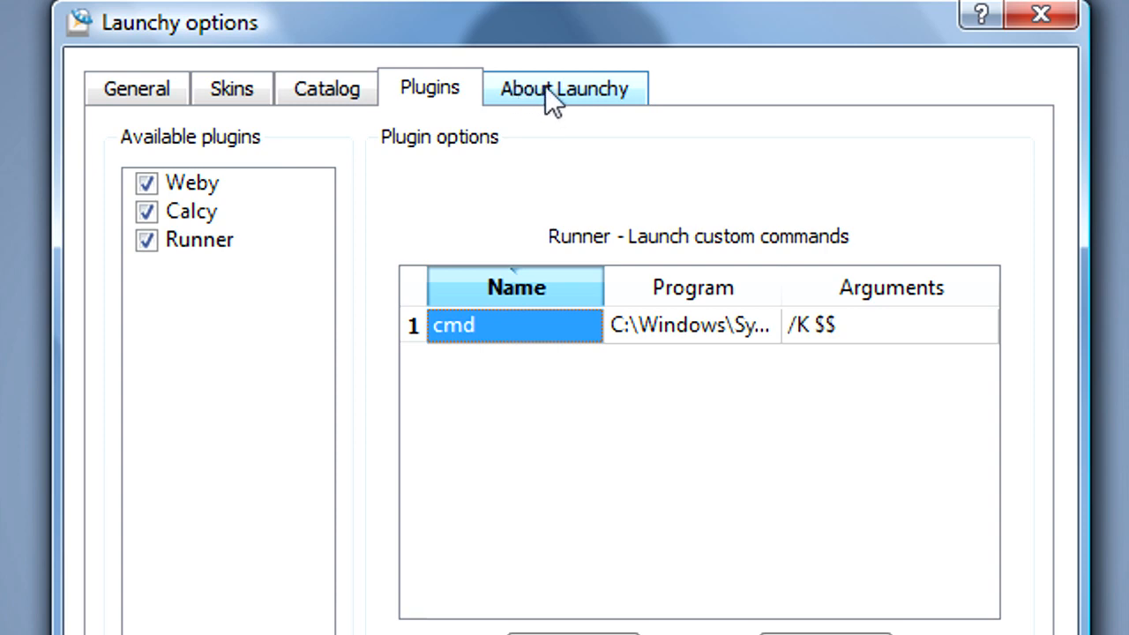
- Return through the Skins tab to the General settings
click(232, 87)
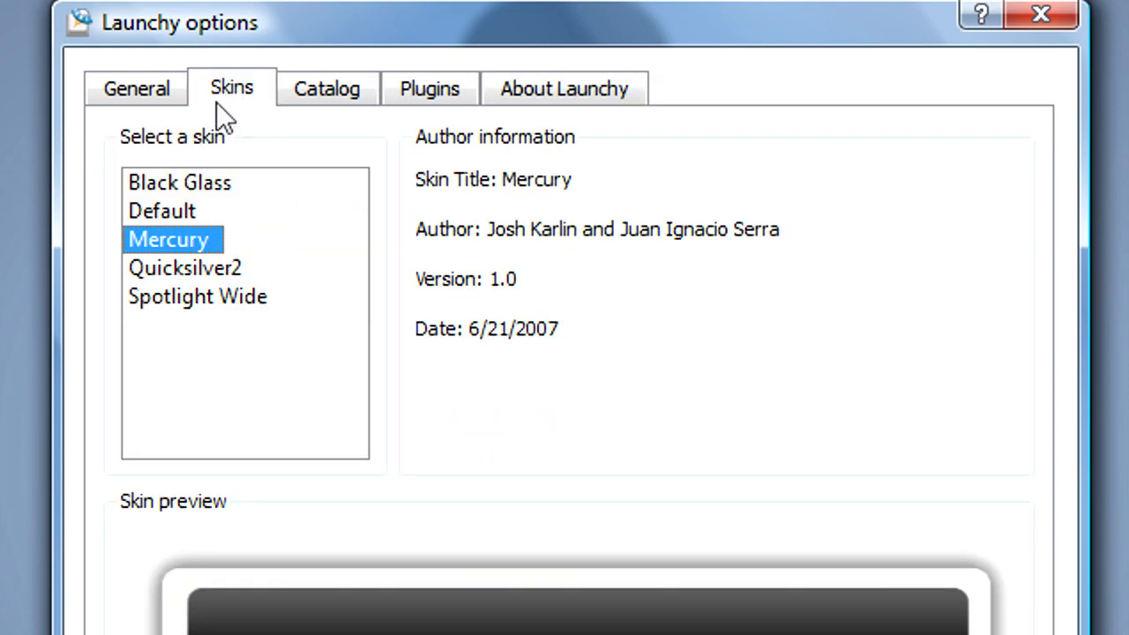
click(136, 88)
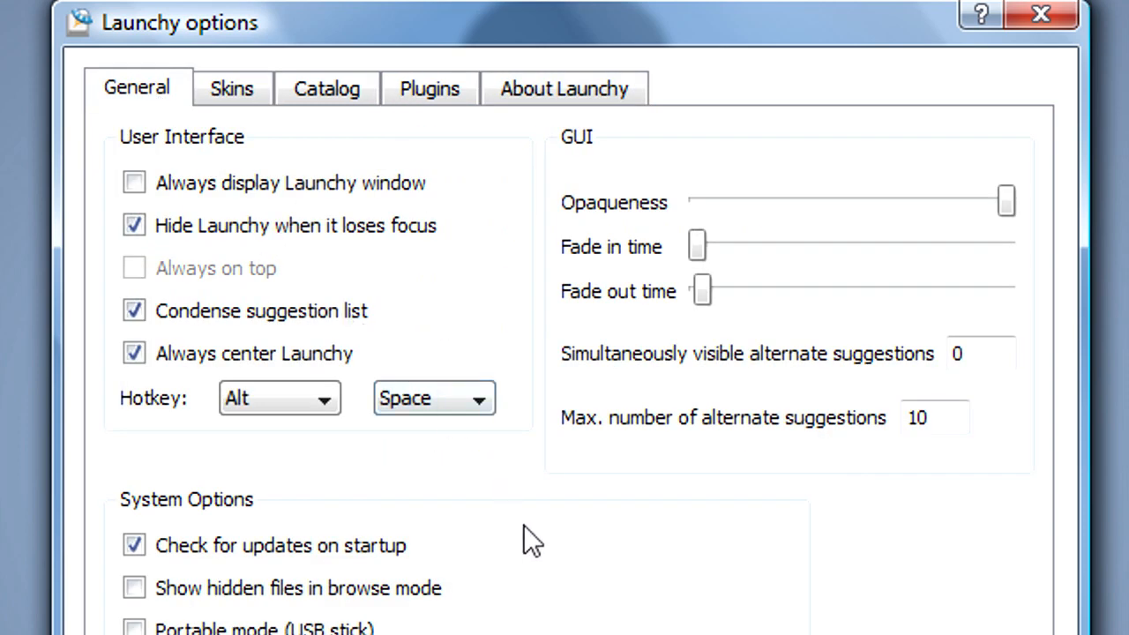